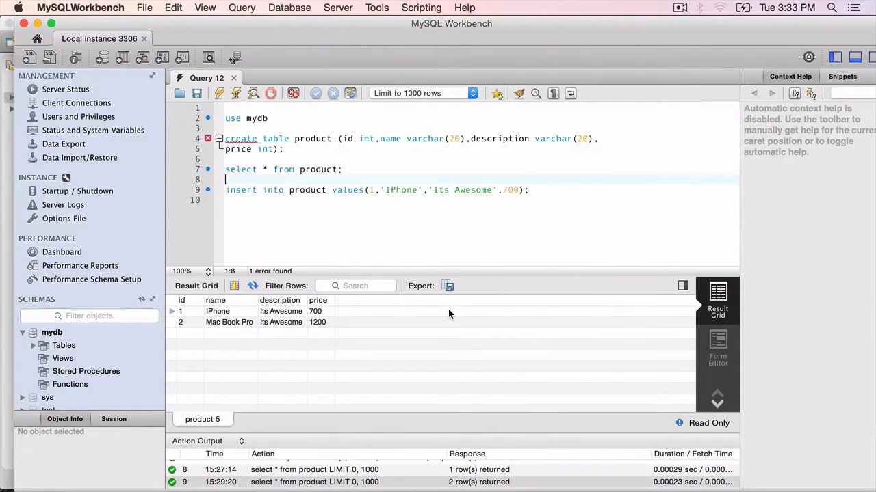
Edit the raw XML payload to id 1, name IPhone and price 800.
double_click(229, 322)
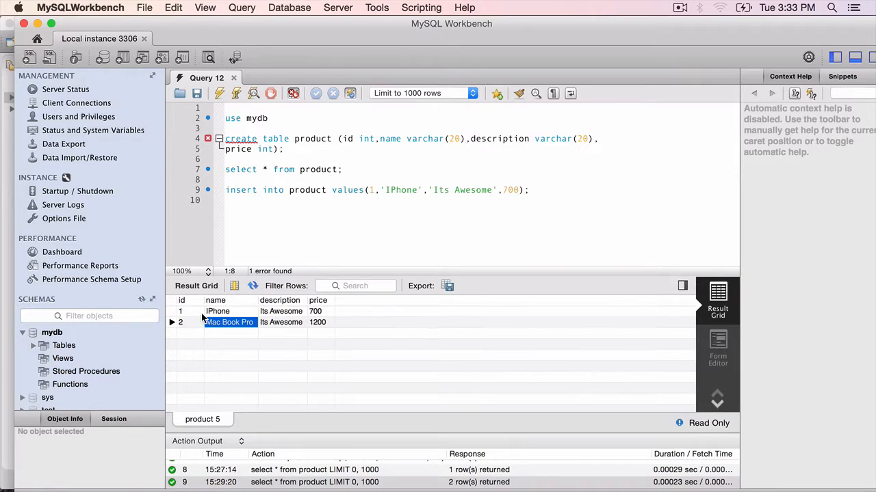
click(217, 312)
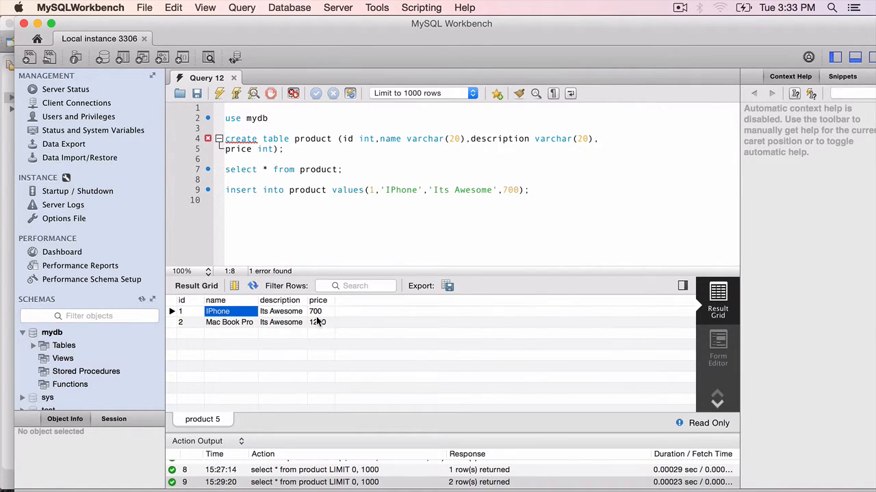
click(317, 312)
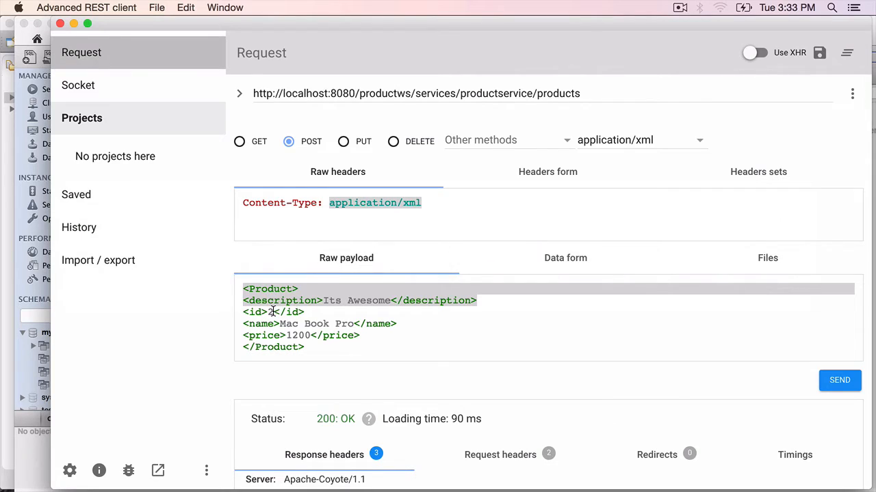
text(1)
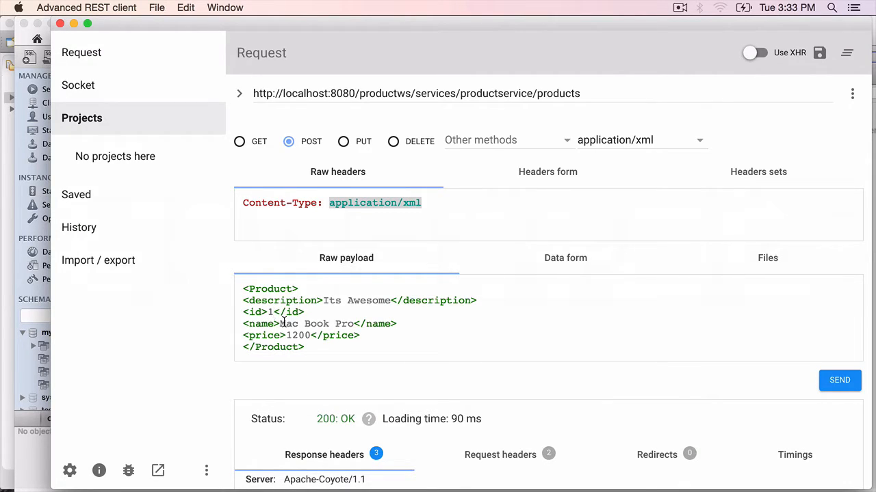
double_click(315, 324)
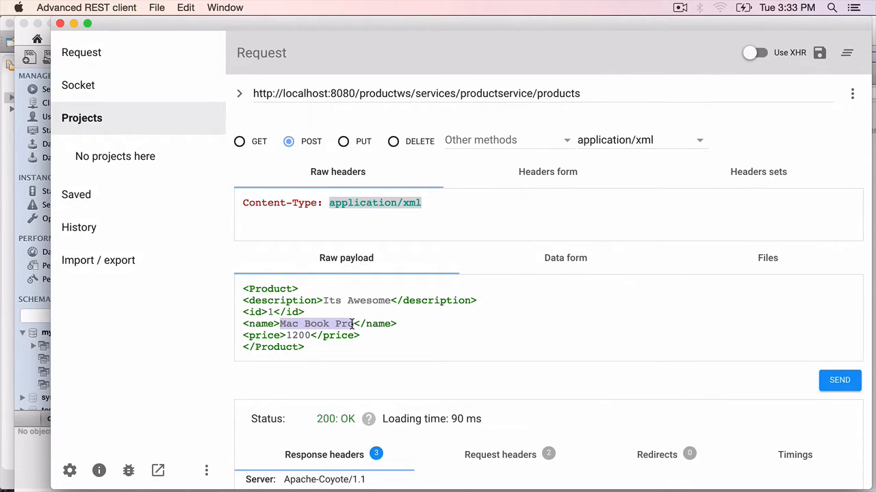
text(IPhon)
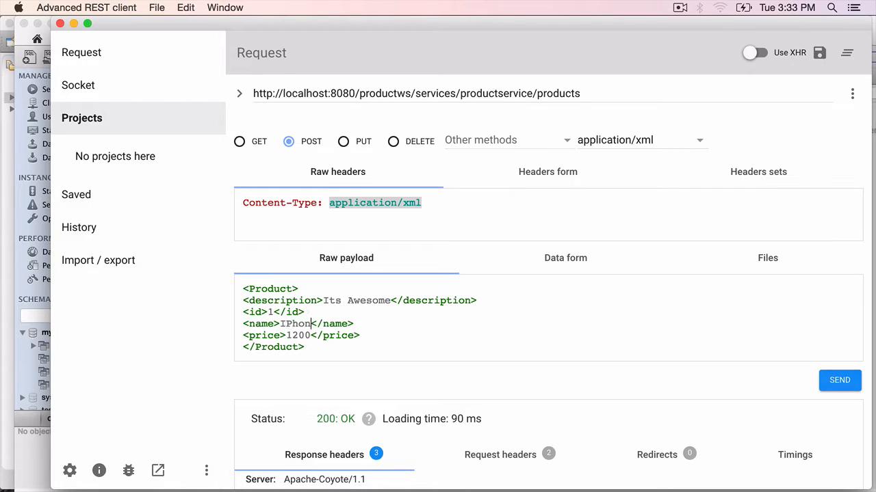
text(e)
click(302, 335)
text(8)
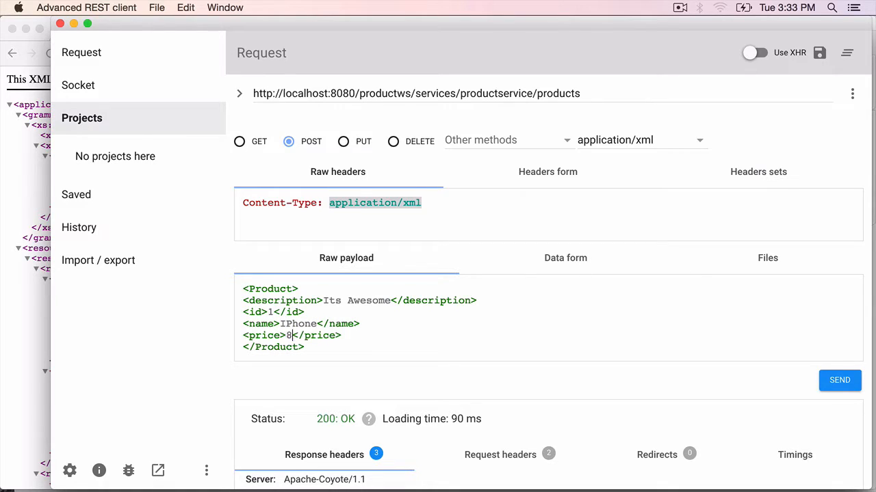
text(00)
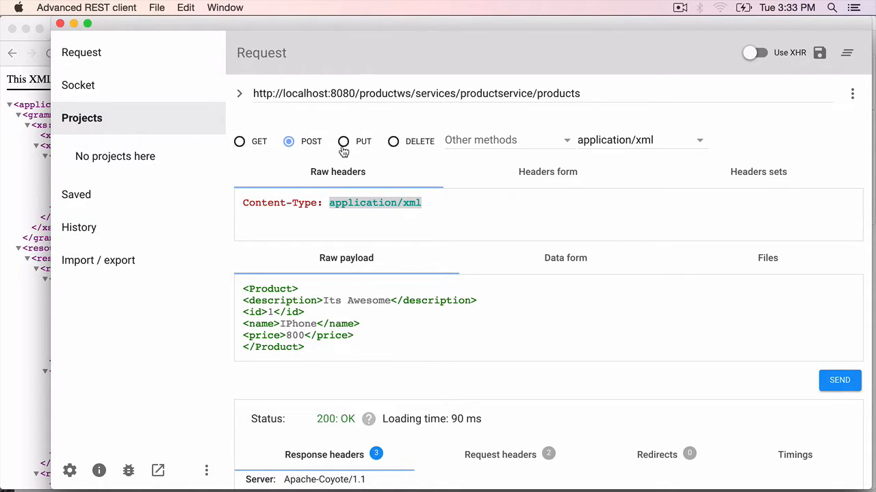
Send the payload as a PUT request to update product 1.
click(343, 141)
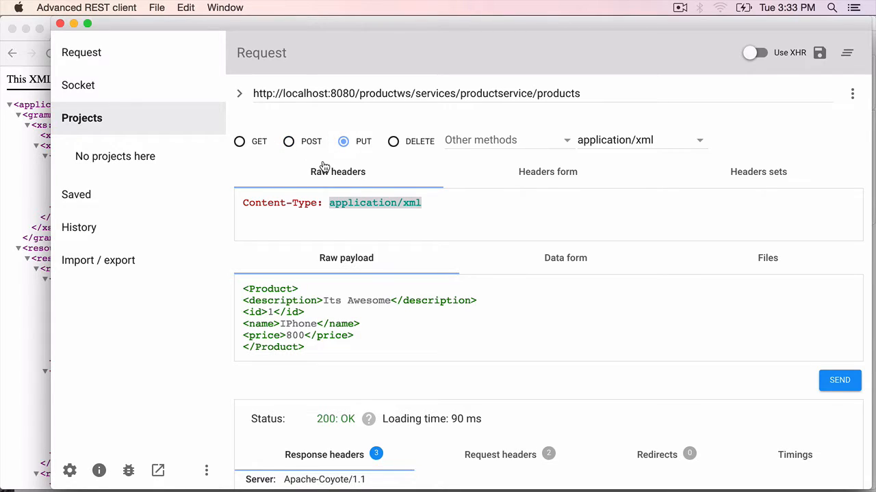
mouse_move(839, 379)
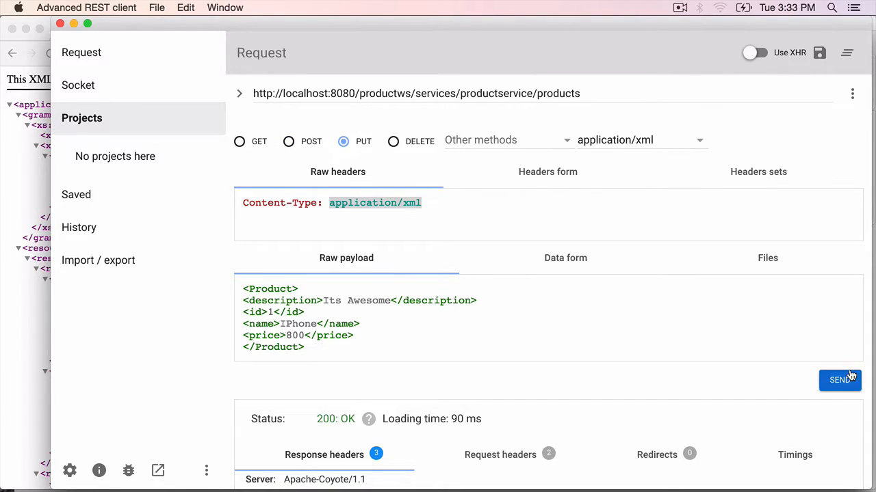
click(840, 380)
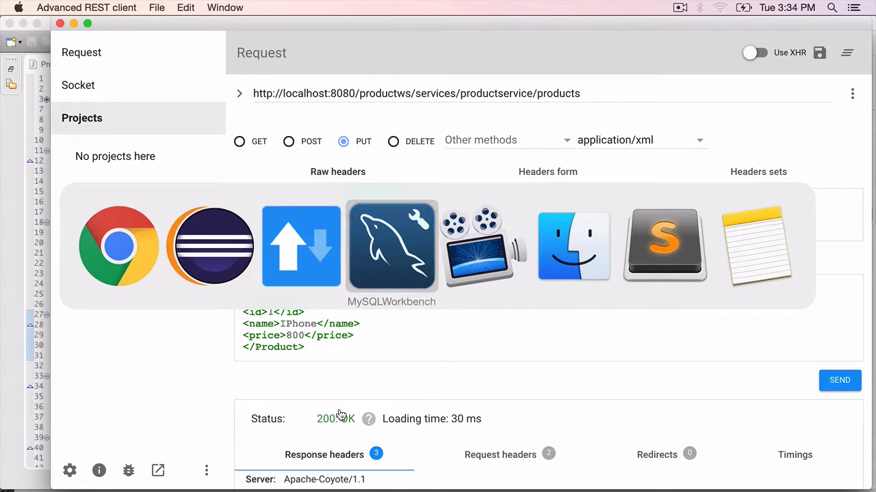
click(391, 246)
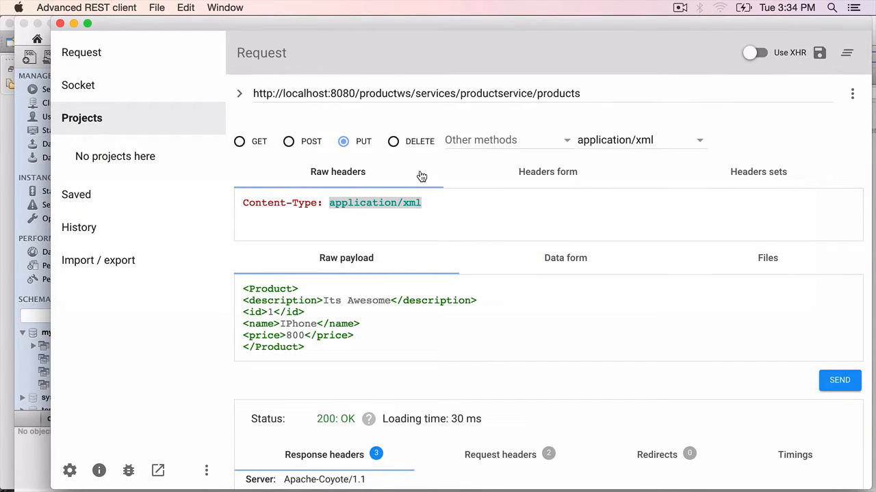
Send a DELETE request to the products URL with /2 appended to remove product 2.
click(393, 141)
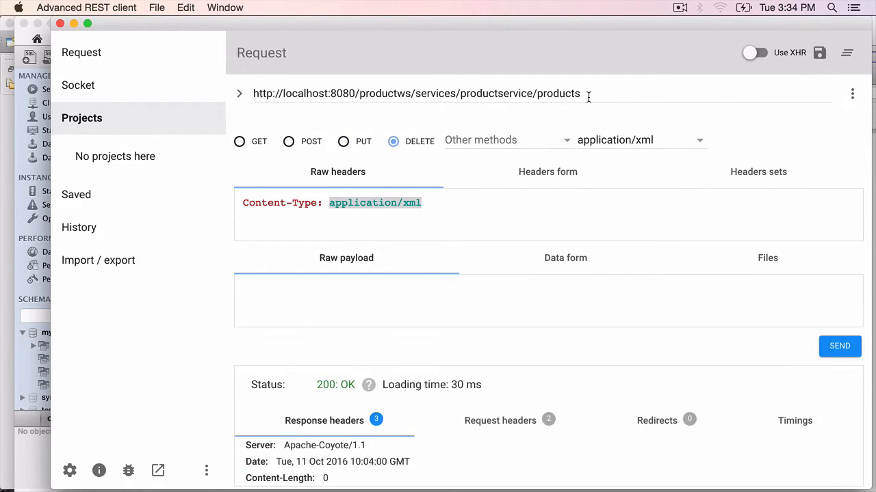
click(416, 94)
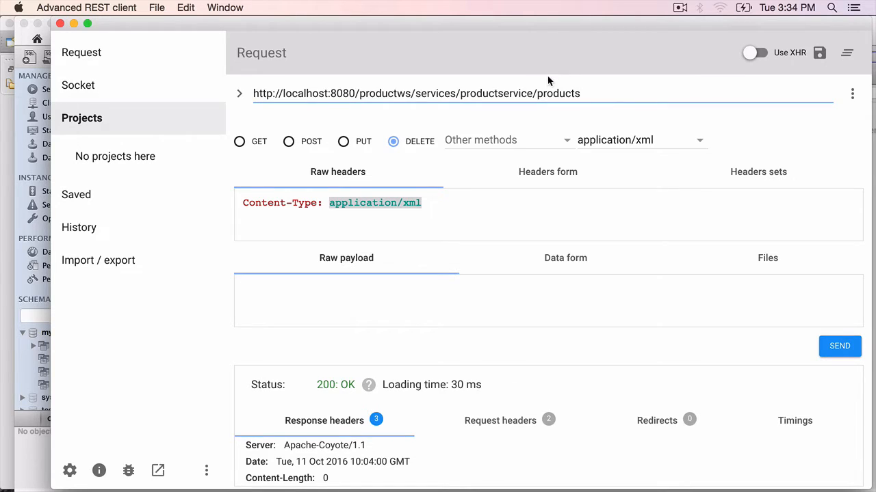
text(/2)
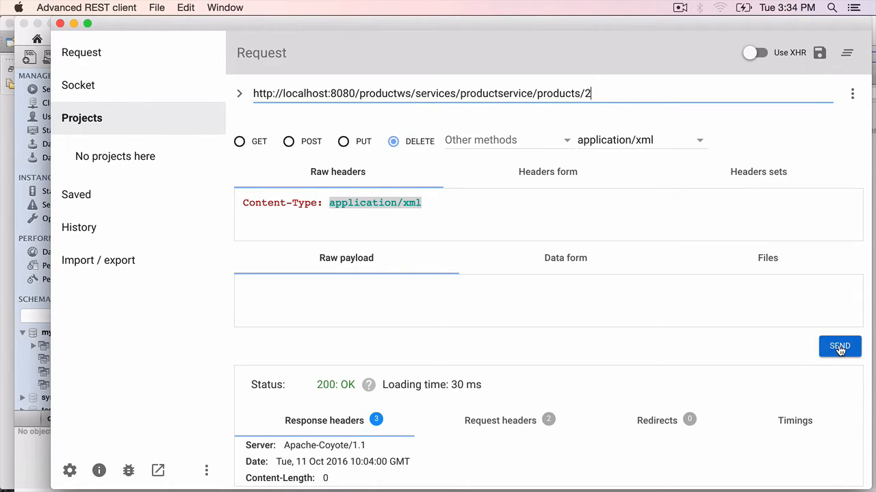
click(839, 346)
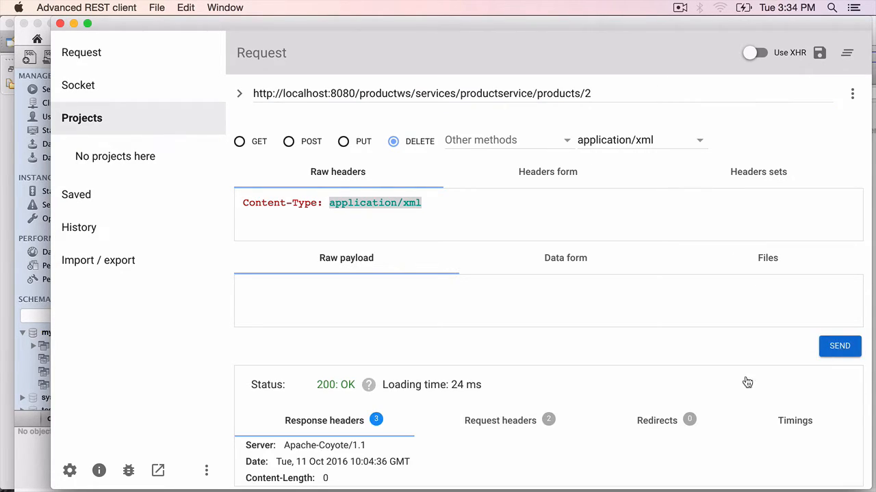
mouse_move(865, 418)
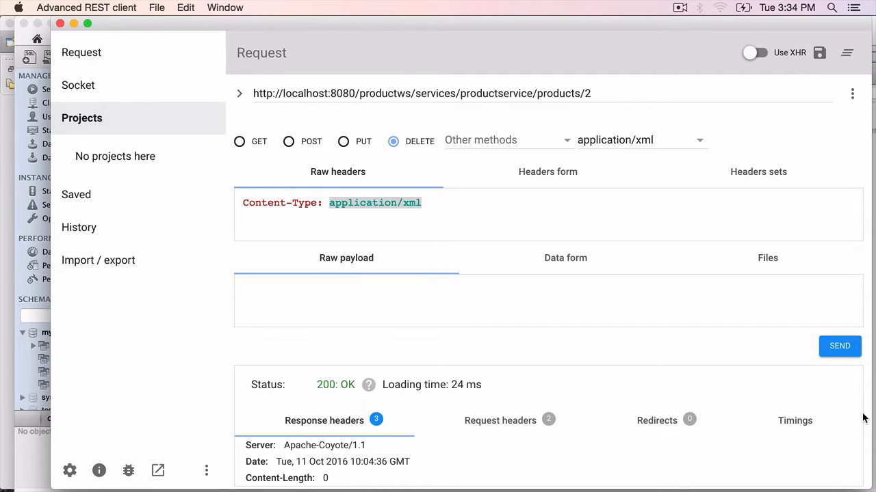
scroll(down, 3)
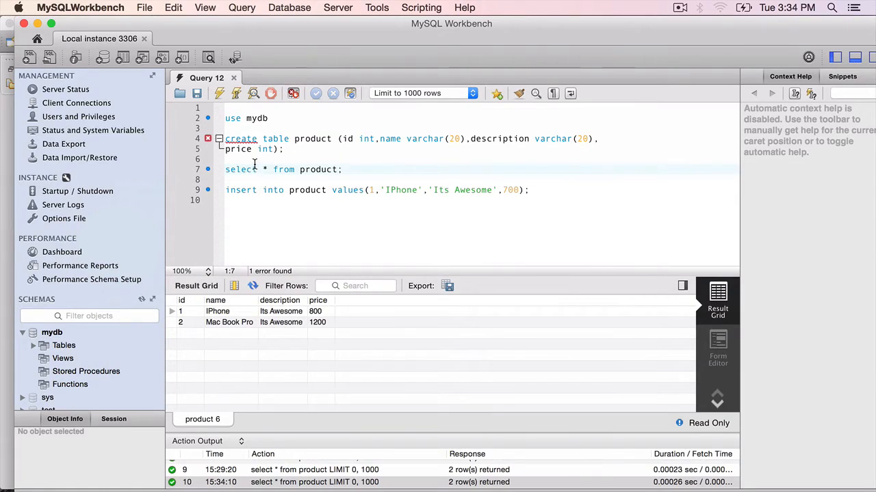
Select the 'select * from product;' query line to re-run it.
triple_click(283, 169)
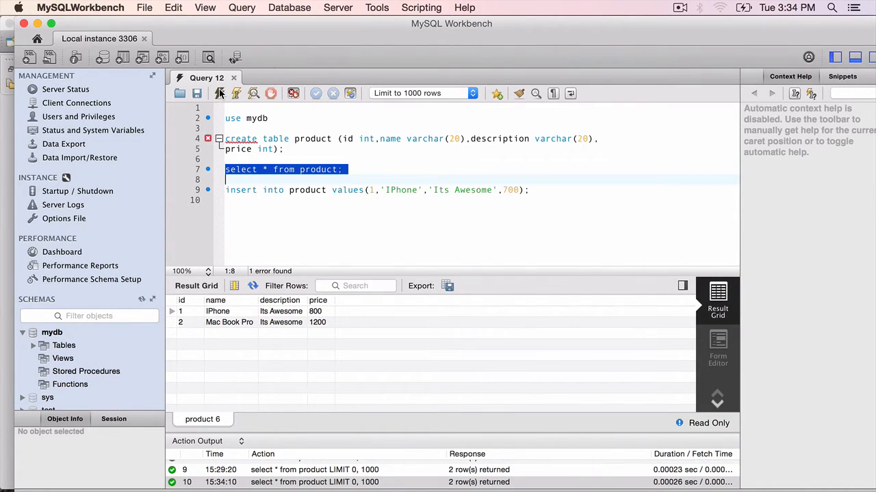